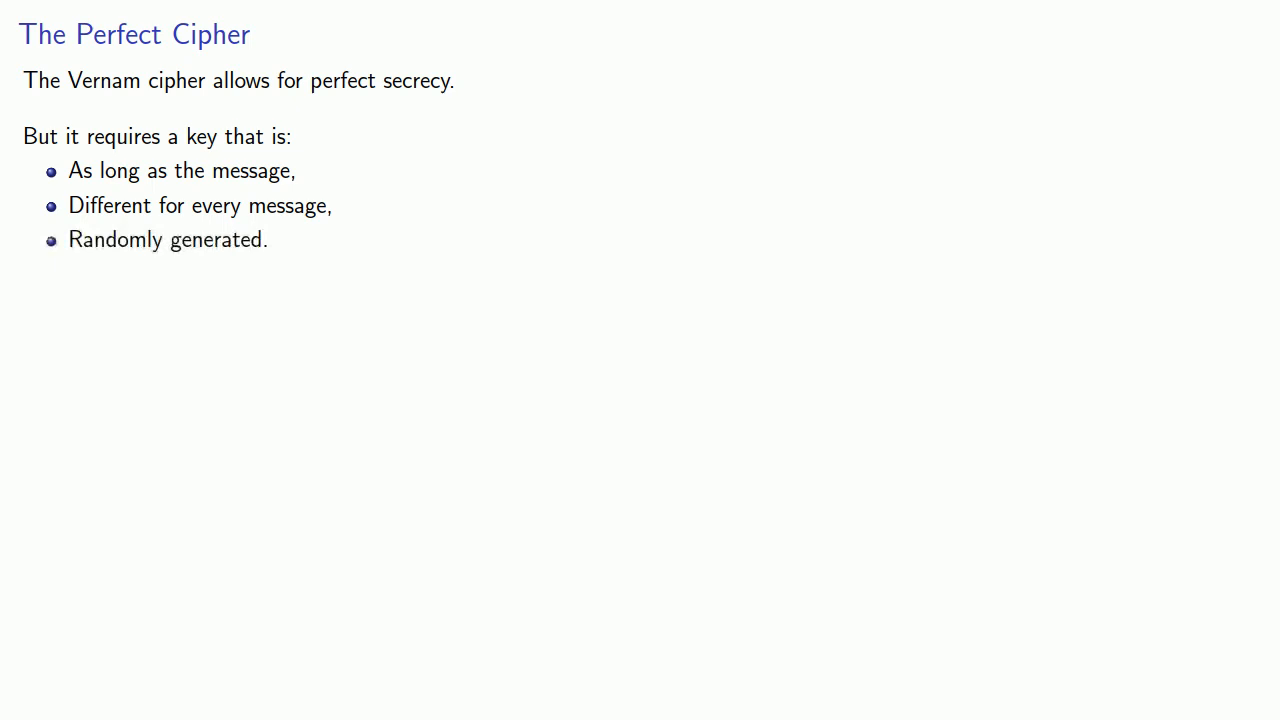
- Advance from The Perfect Cipher slide to Make Your Own
key(right)
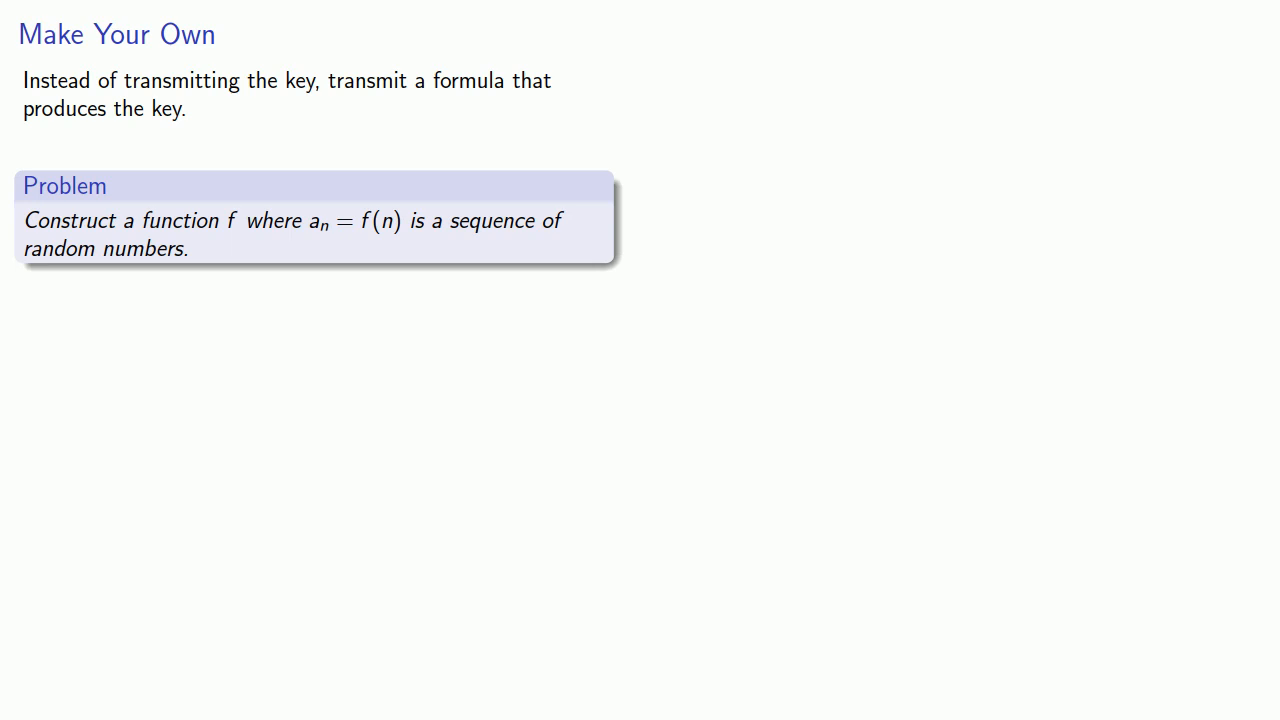
- Advance through Randomness, Refined, revealing the rigour line, to Pseudorandom Numbers
key(Right)
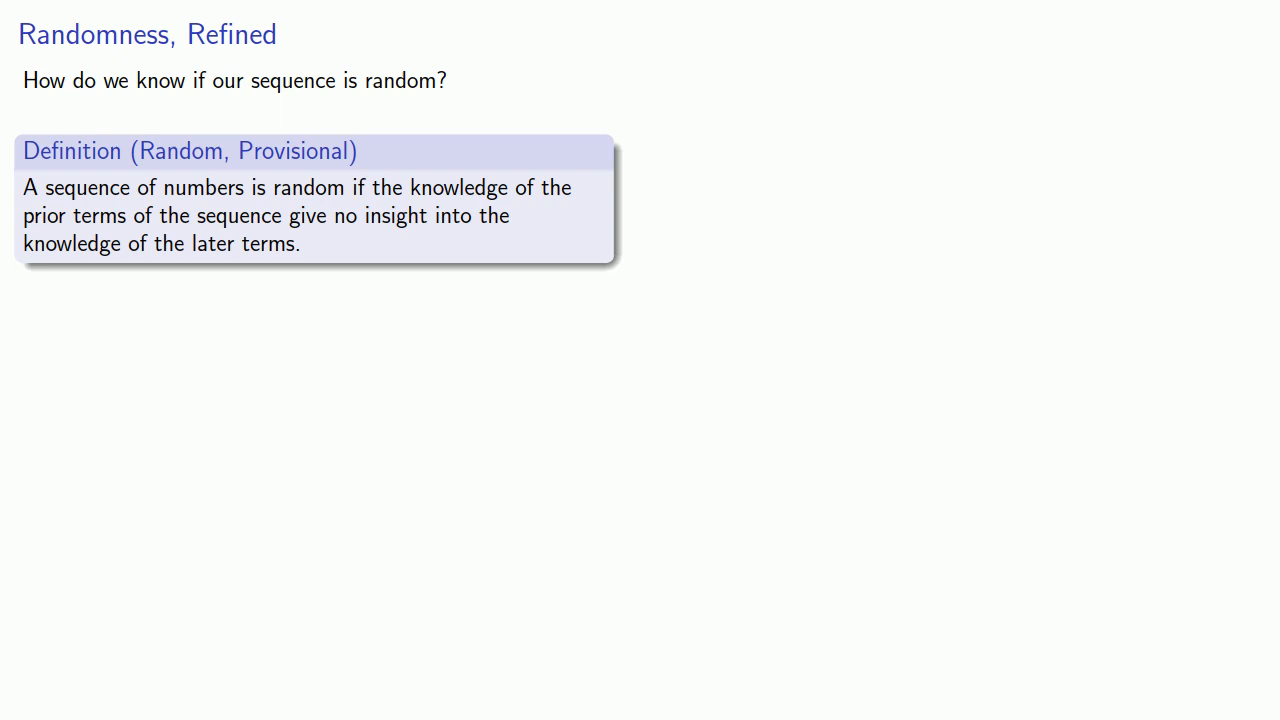
key(right)
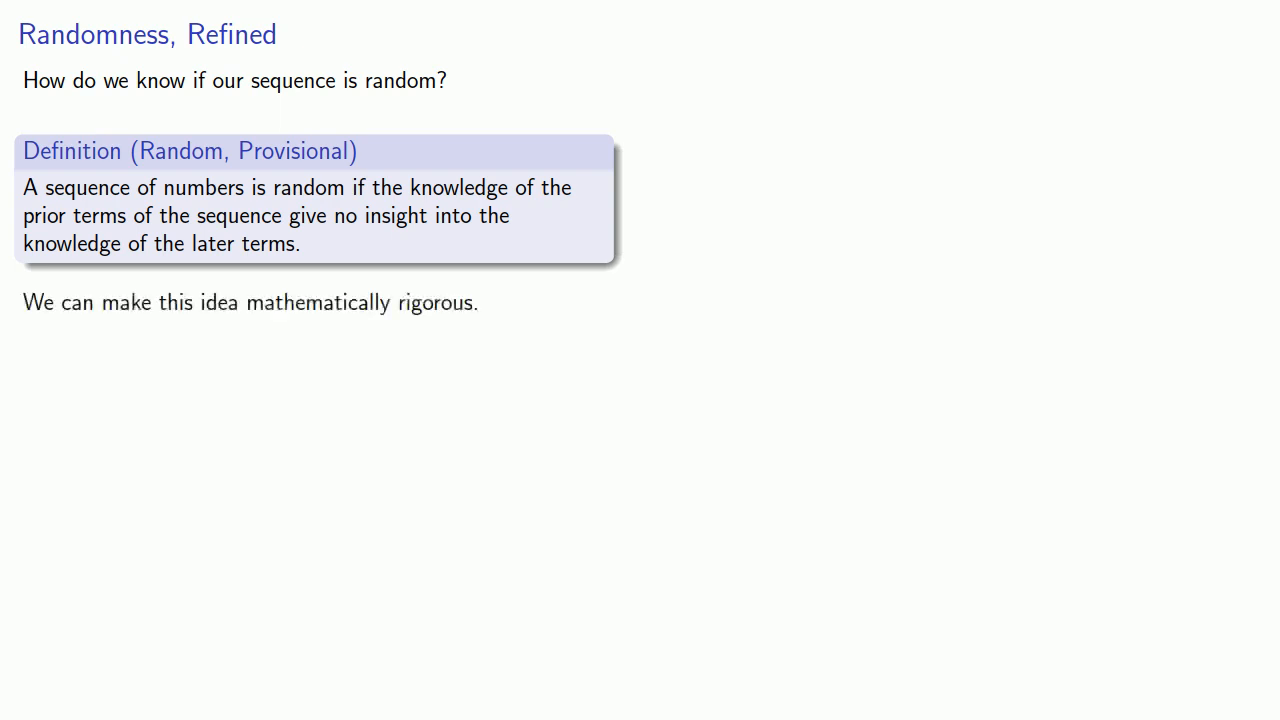
key(right)
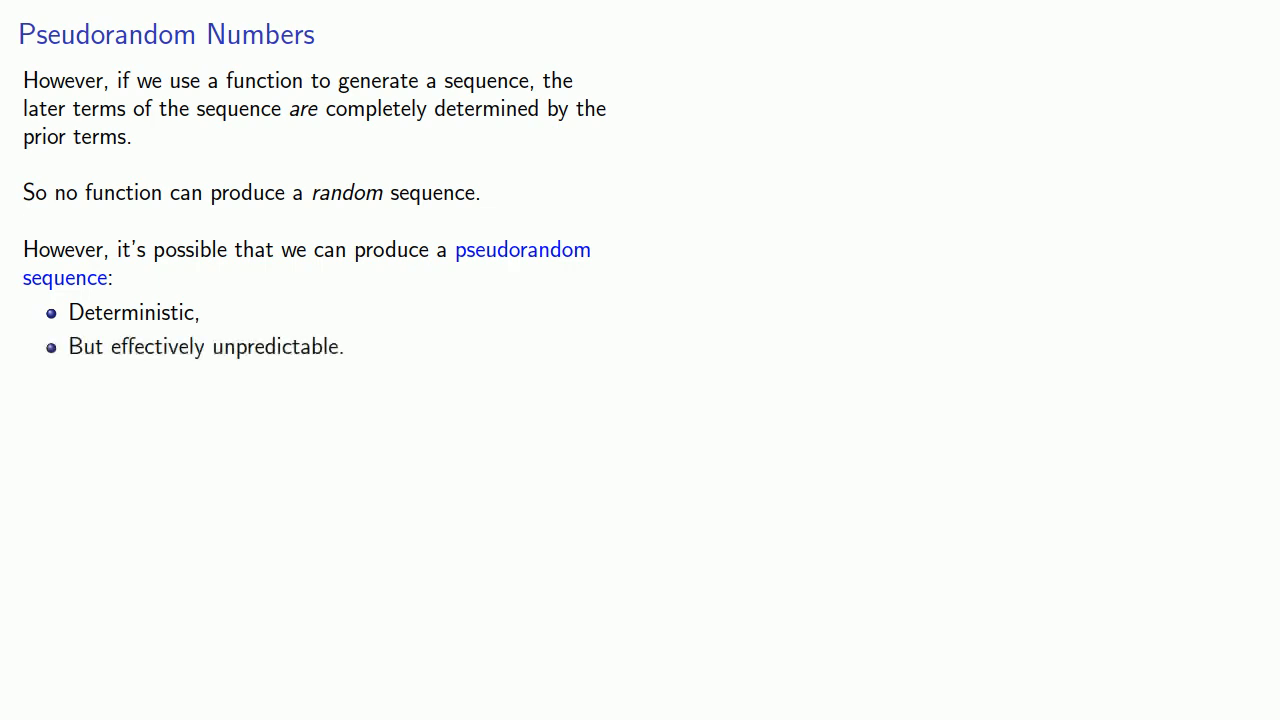
- Step through the middle-square steps (34² = 1156, giving 15) to Crop Failure!
key(right)
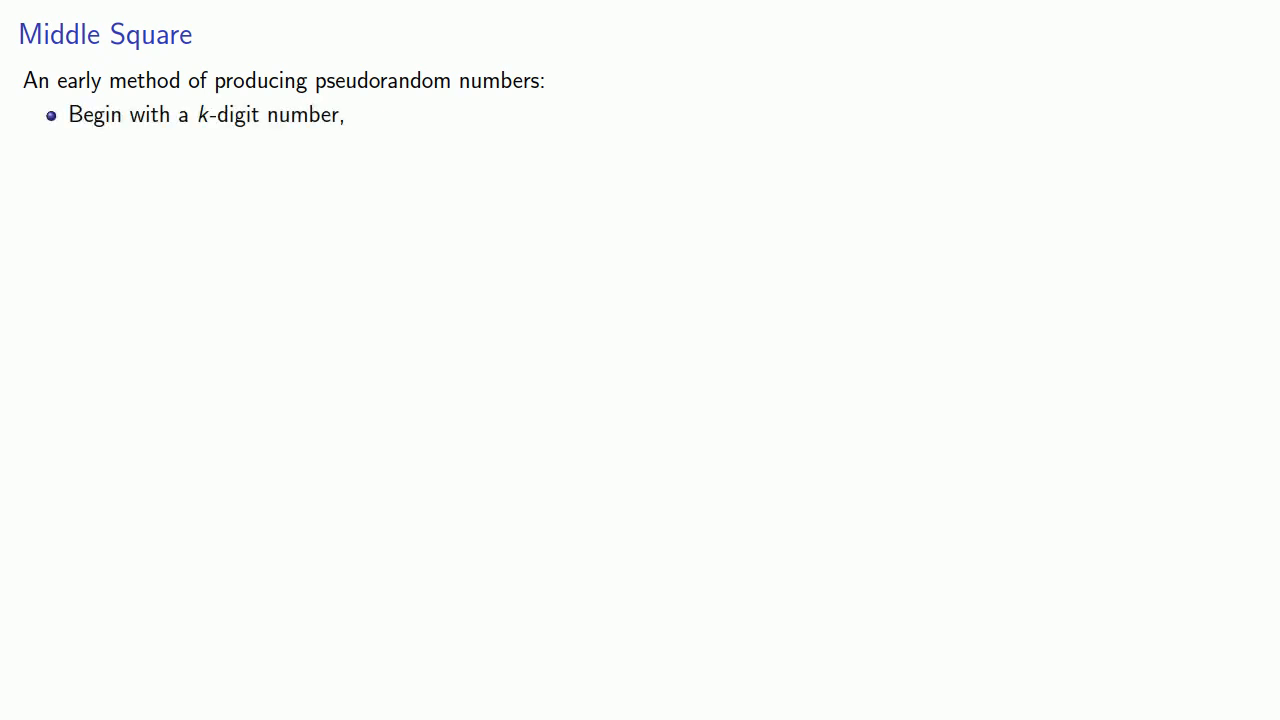
key(Right)
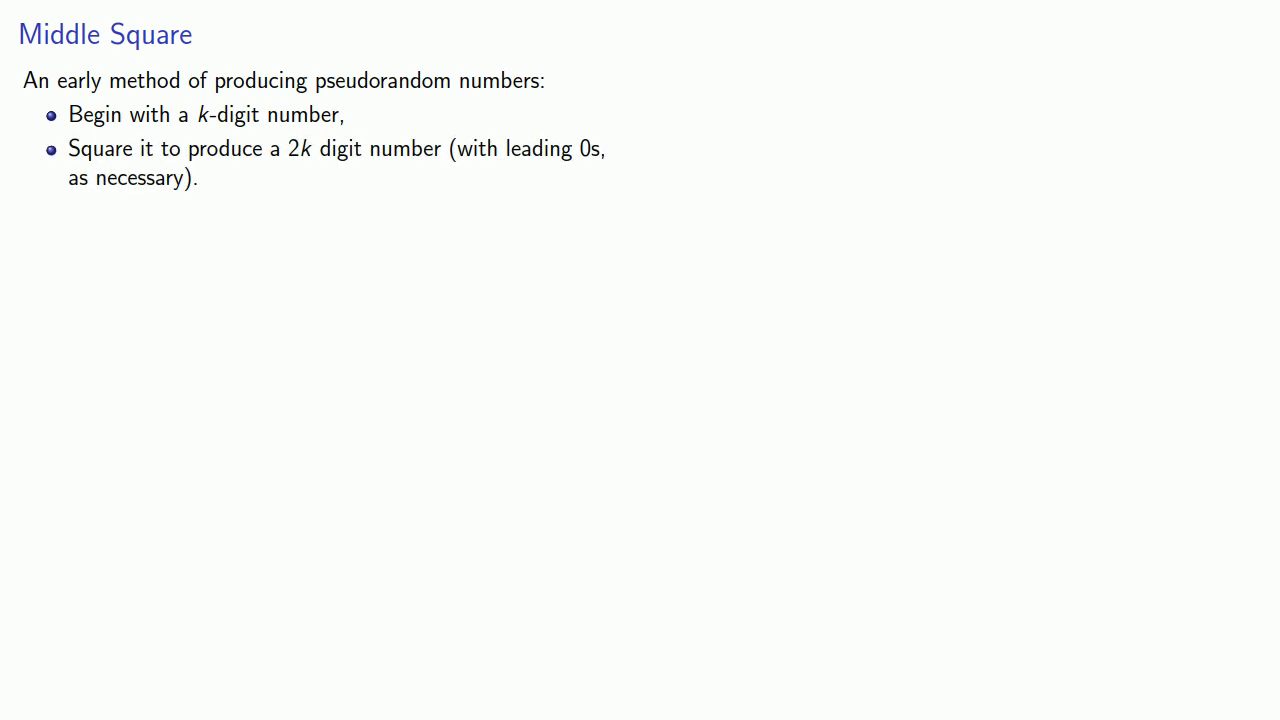
key(Right)
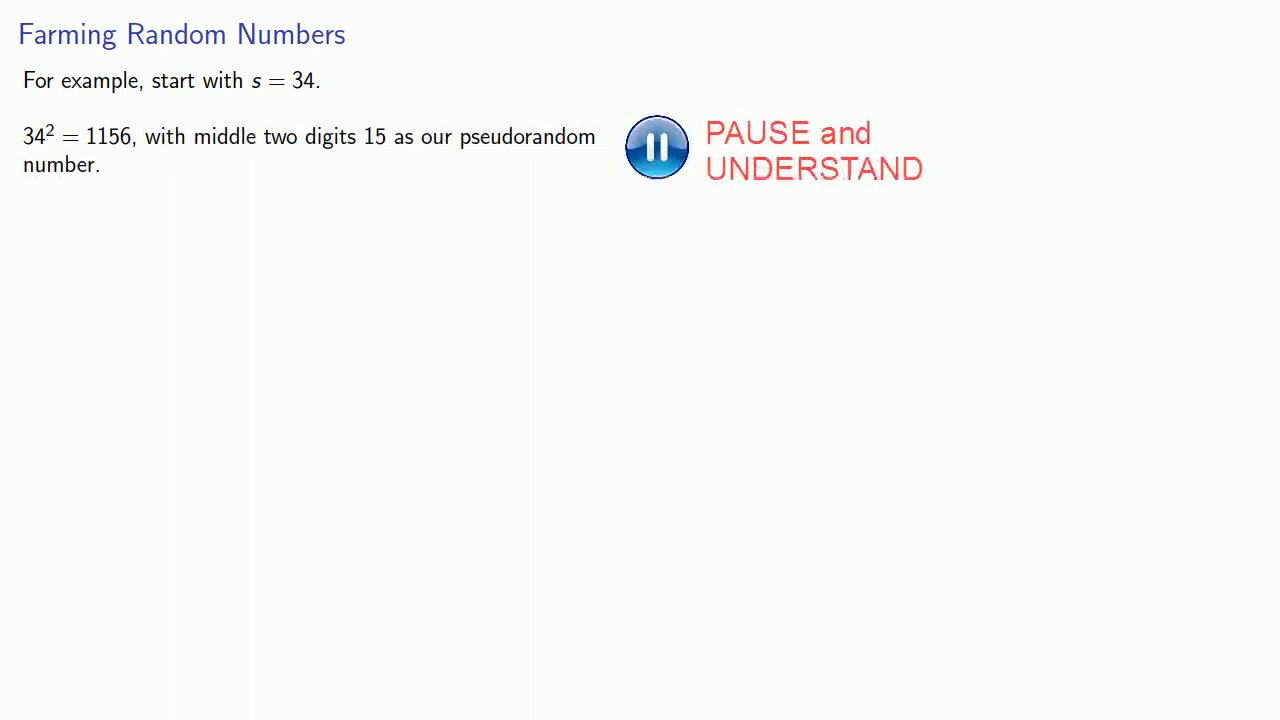
click(656, 147)
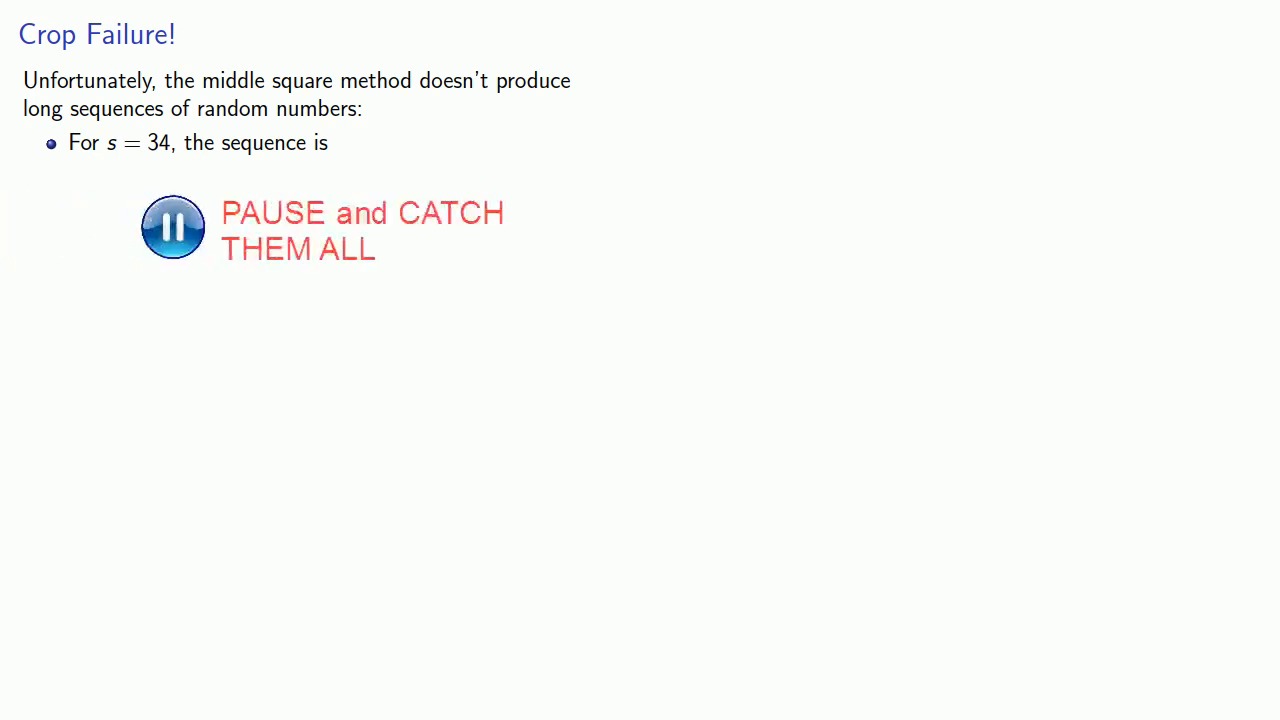
- Reveal the s = 34 sequence reaching fixed point 10, then continue to Predictability
click(172, 227)
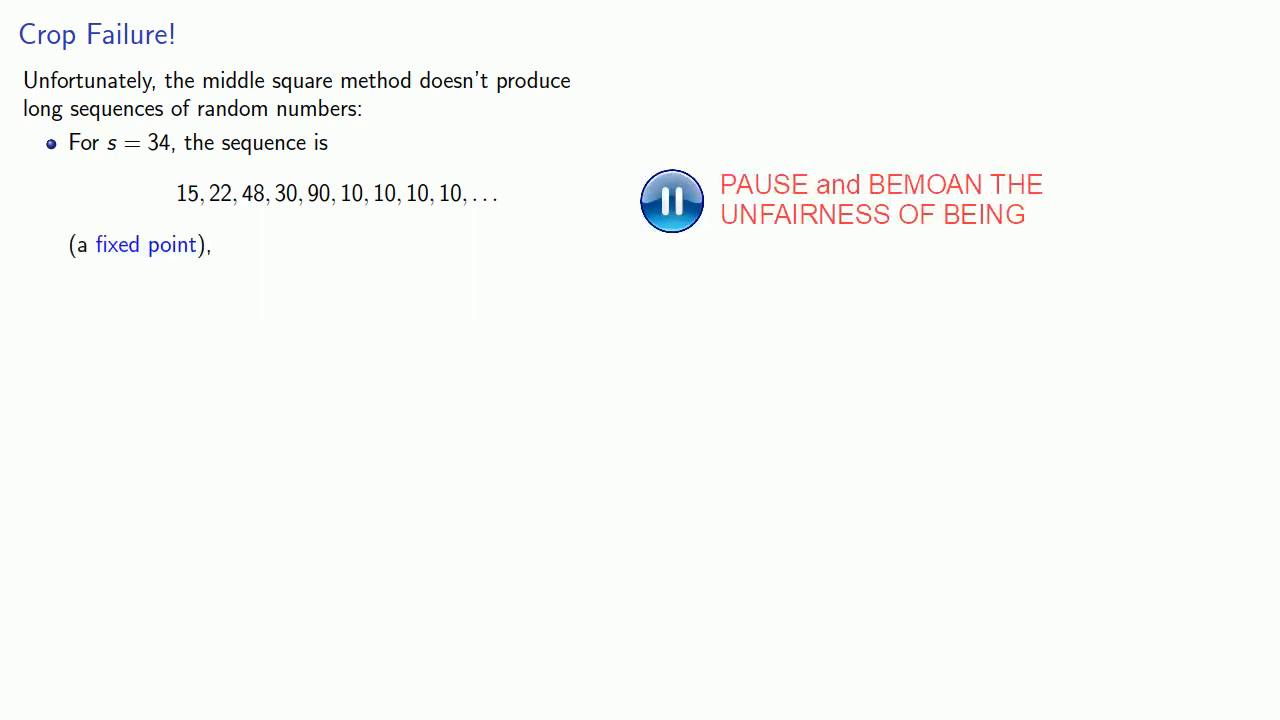
click(671, 200)
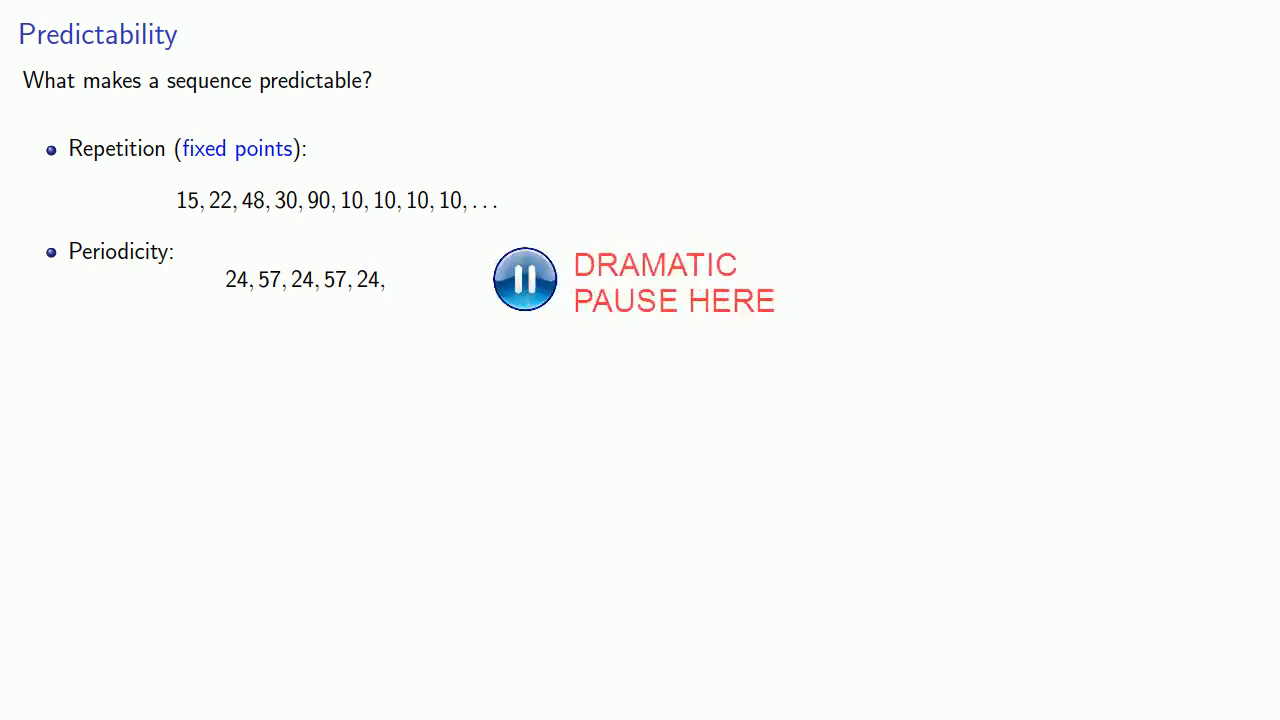
- Complete the 24, 57, 24, 57 sequence and reveal the Monotonicity bullet
click(524, 279)
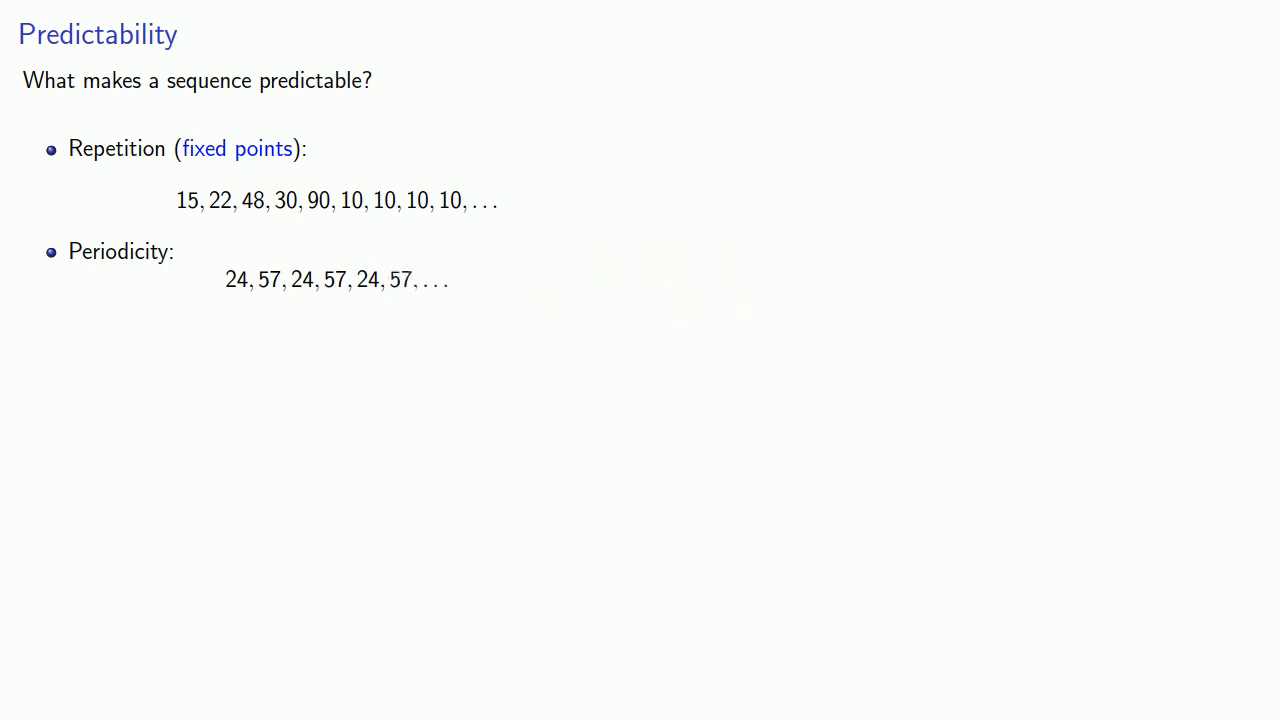
key(right)
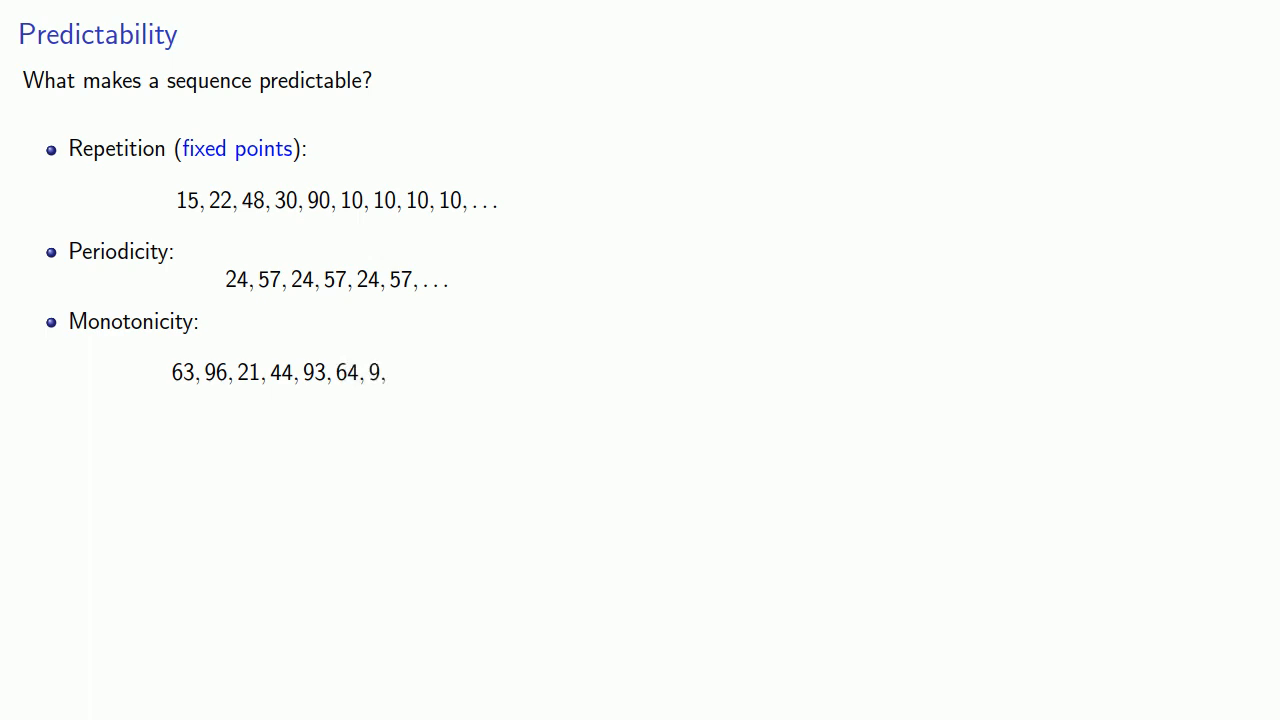
- Extend the Monotonicity sequence to end with 64, 9, 8, 6, 3
text(8, 6, 3,)
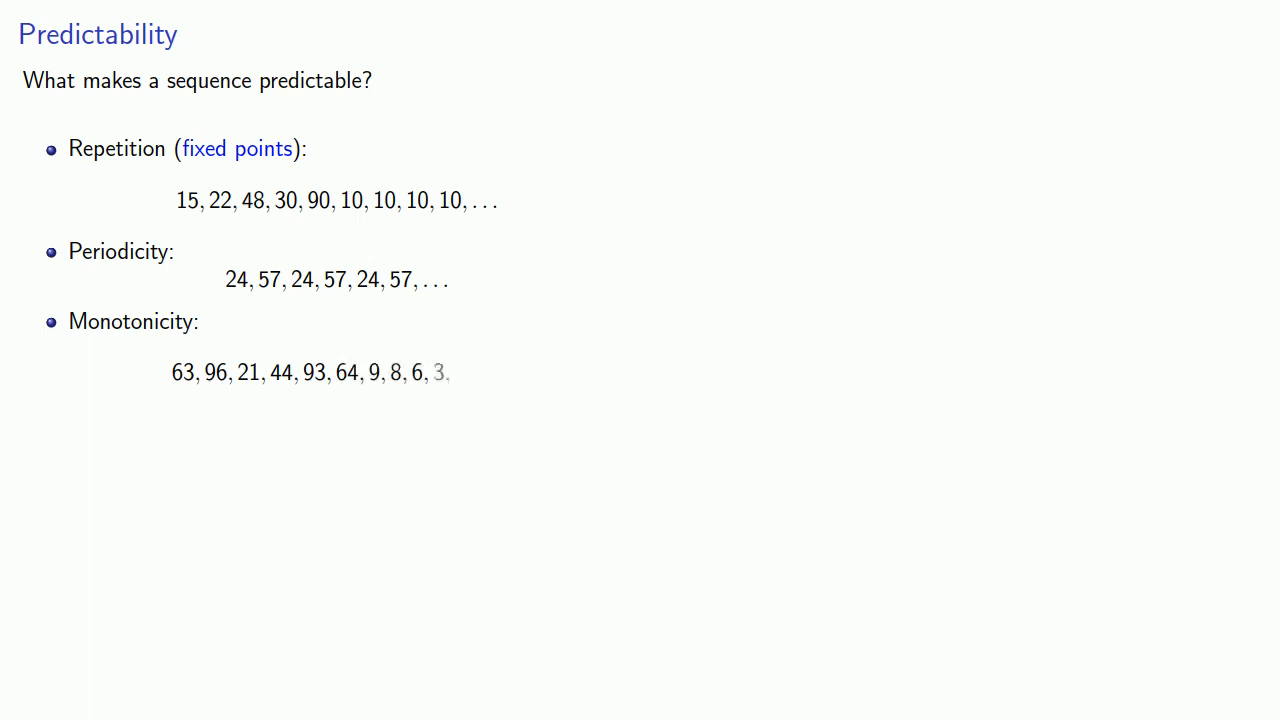